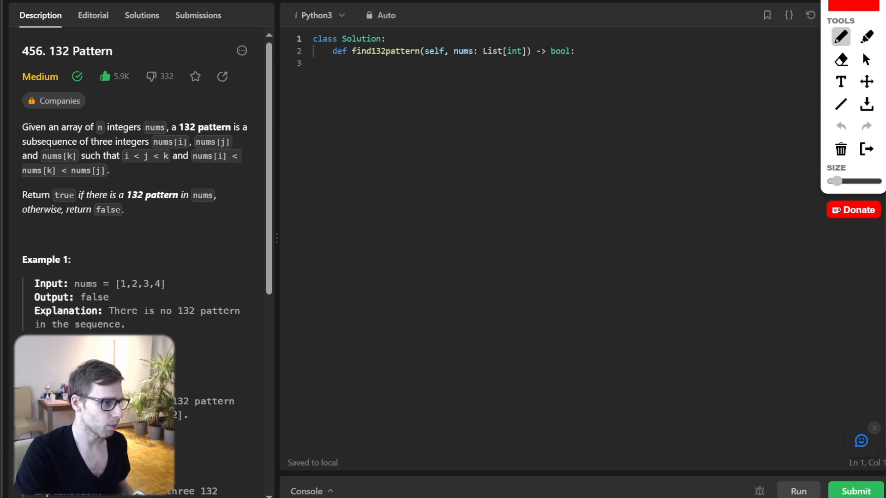
- Draw nums[i] < nums[k] < nums[j] and the example [3,1,4,2] over the editor
drag(308, 127, 330, 147)
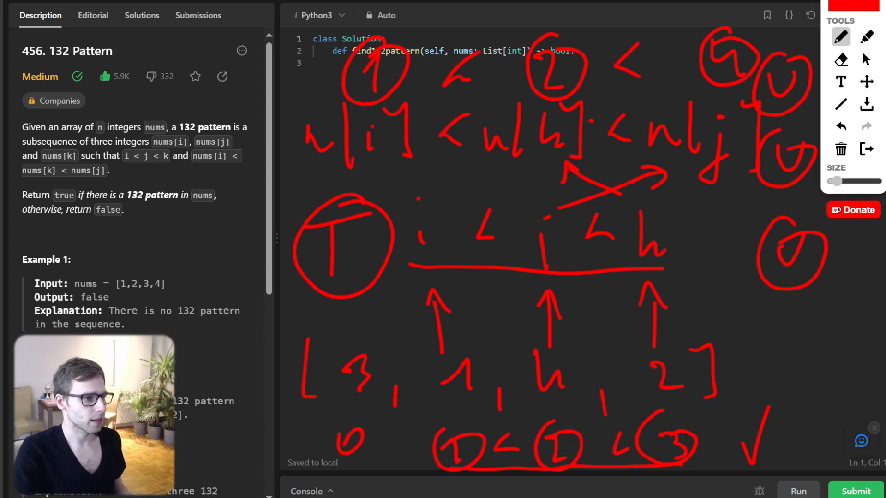
- Close the annotation toolbar to erase the sketches and return to the find132pattern stub
click(841, 149)
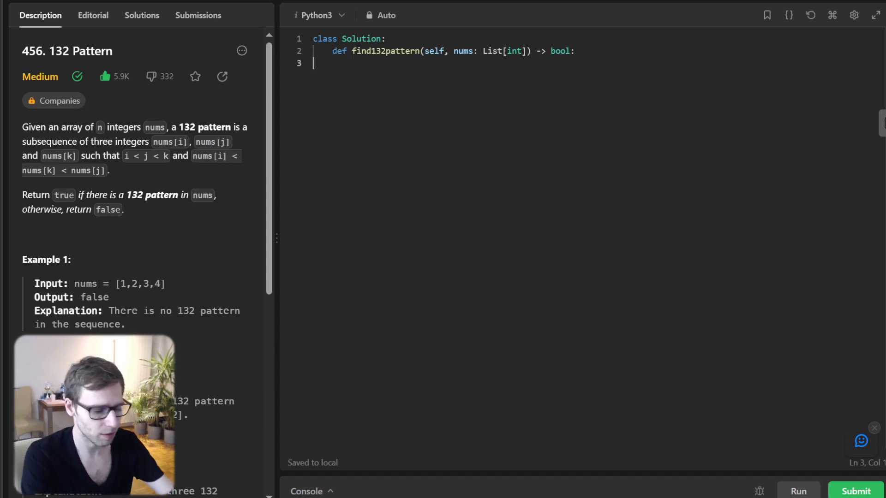
- Add an initialization comment and `stack, third = [], float('-inf')` inside find132pattern
text(# Initialize a stacka)
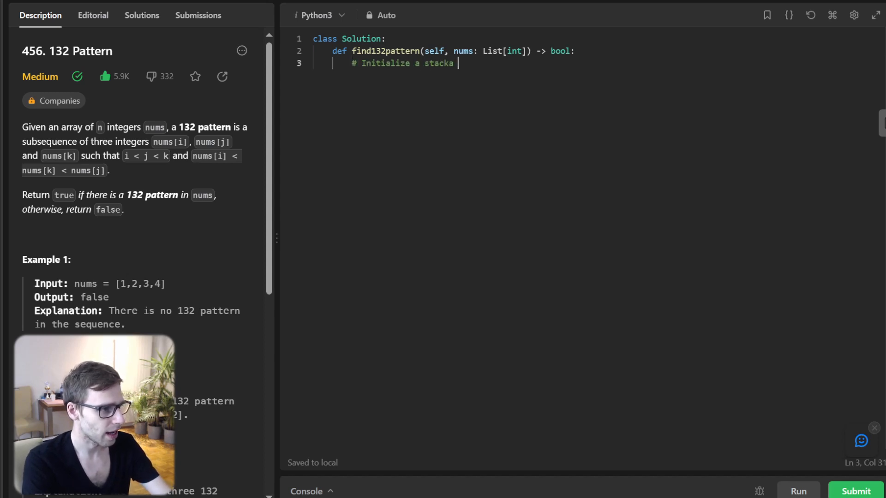
key(Backspace)
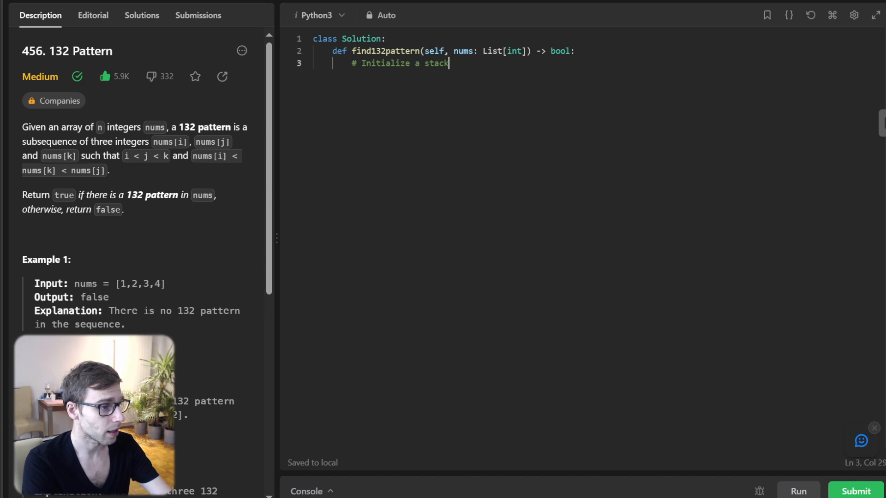
text(and)
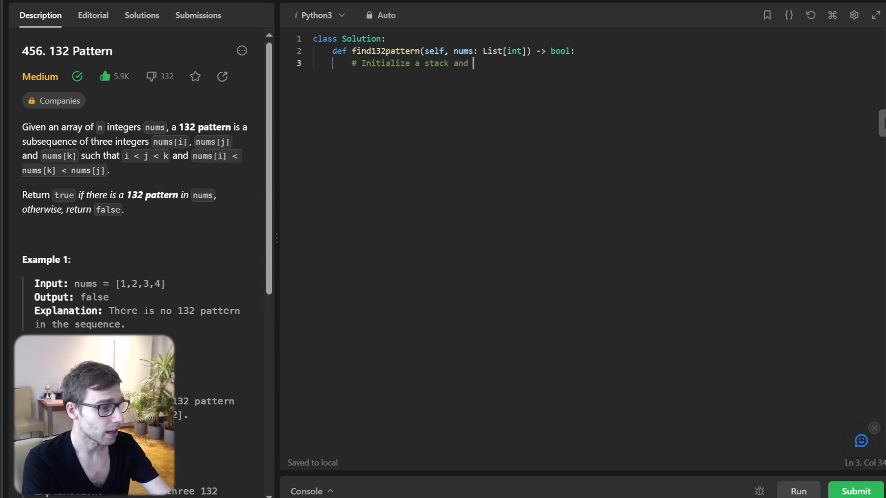
text(third as negative infinity)
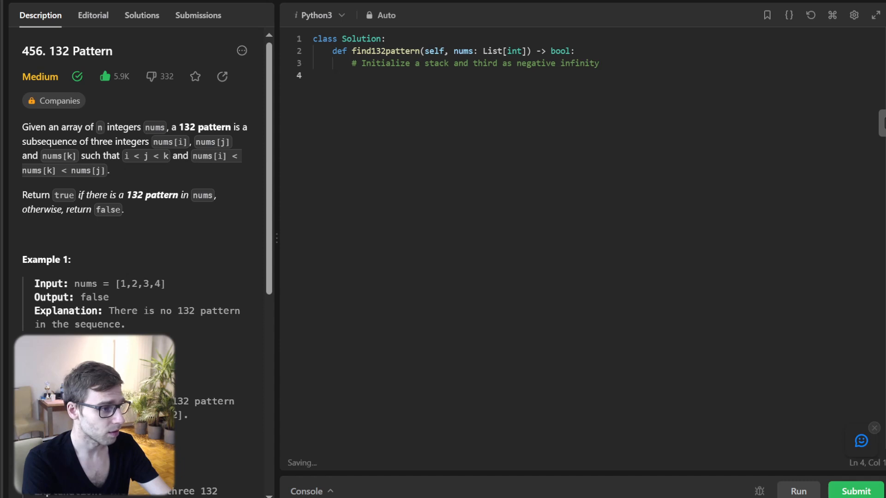
text(stack,)
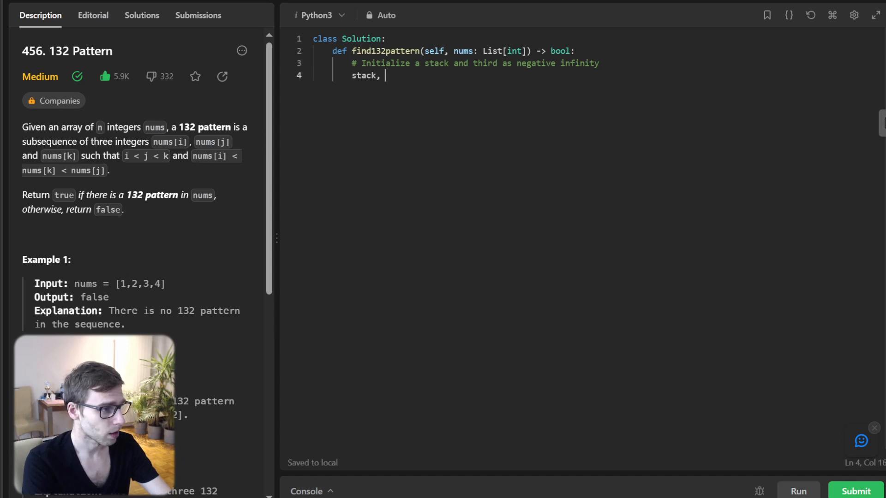
text(third = [], float('-inf)
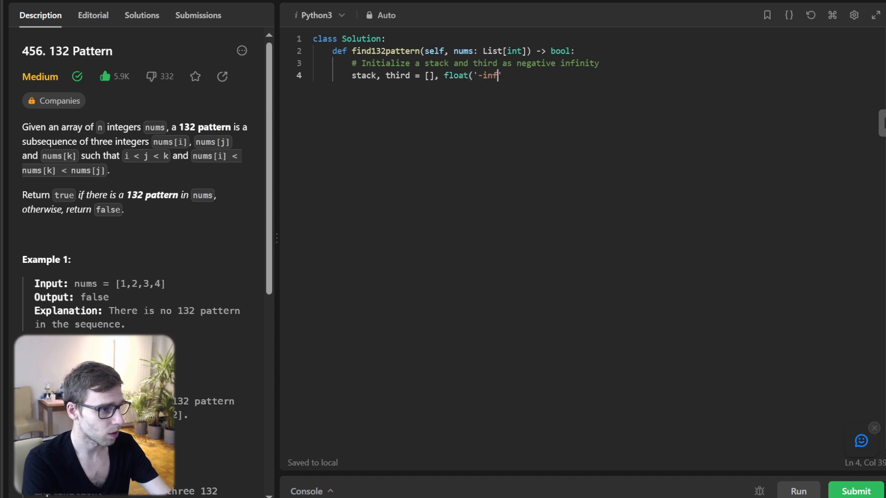
key(enter)
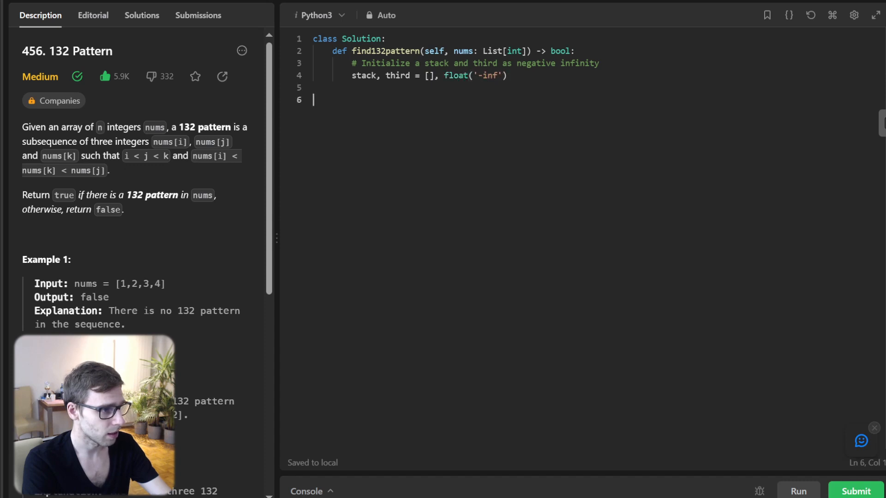
- Add a 'Traverse the array from right to left' comment and `for num in reversed(nums):`
text(# Trav)
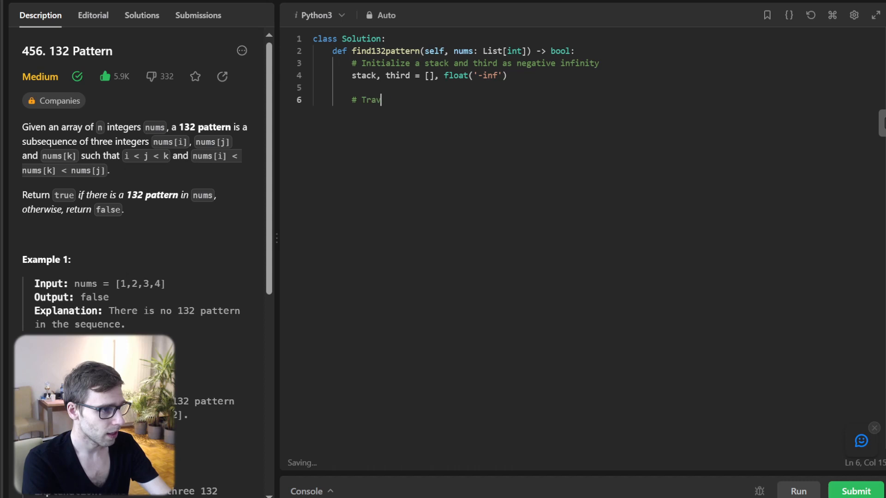
text(erse the array from)
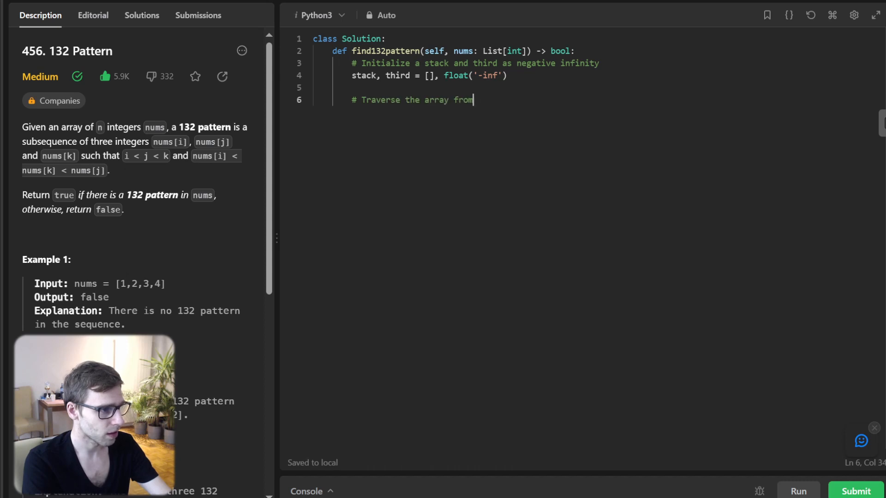
text(right to left)
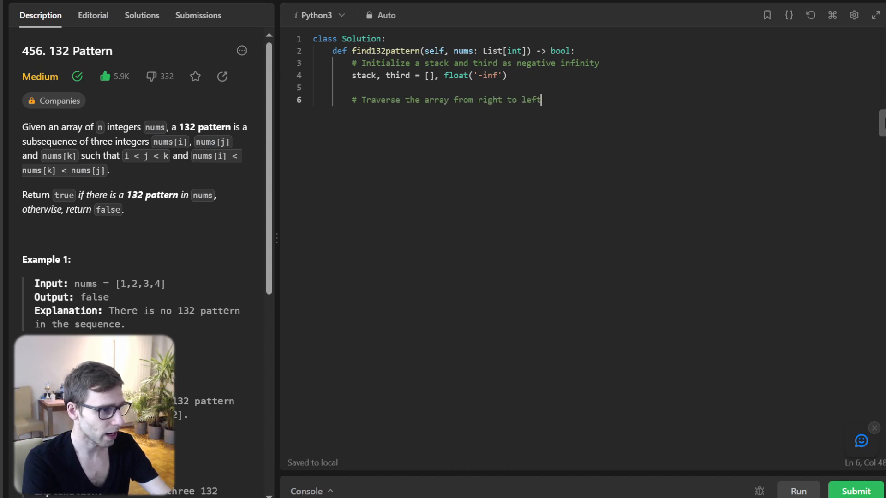
text(f)
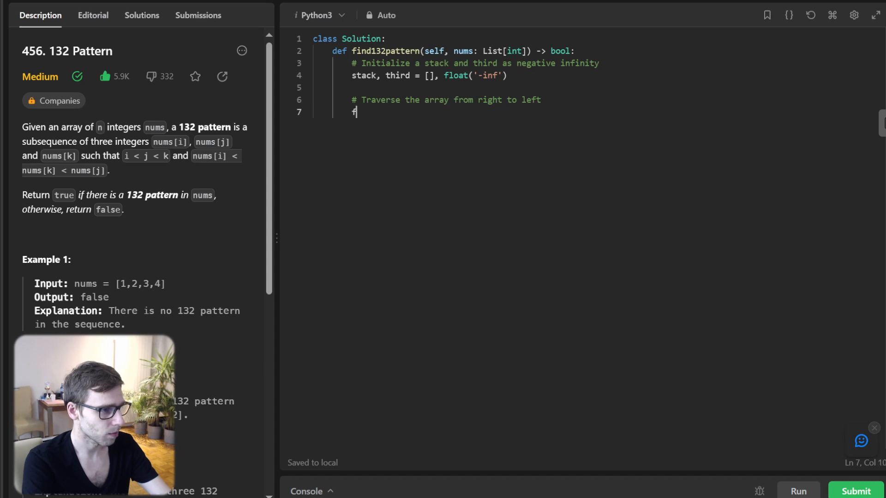
text(or num in n)
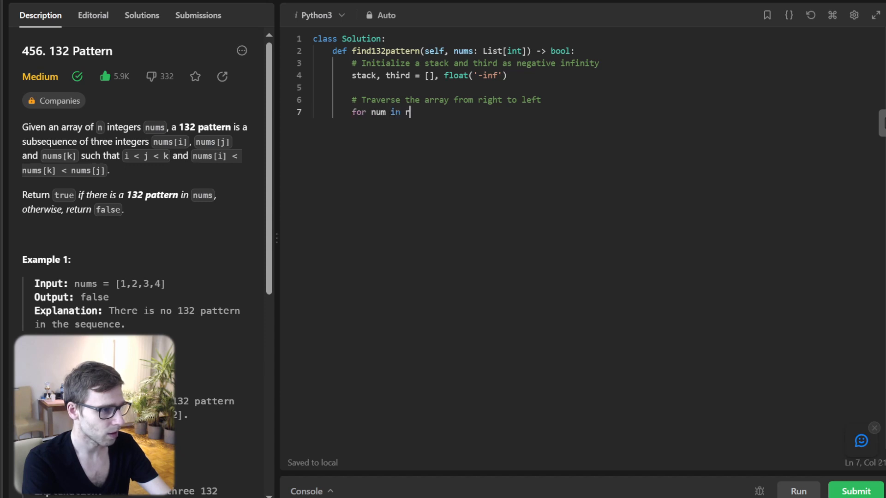
text(eversed(nums):)
text(#)
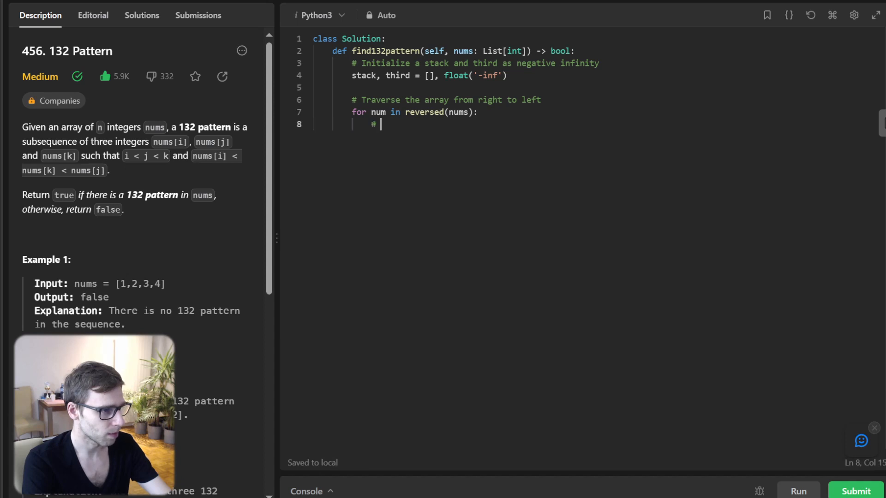
- Add a comment noting the pattern is found when the current number is smaller than third
text(If the curer)
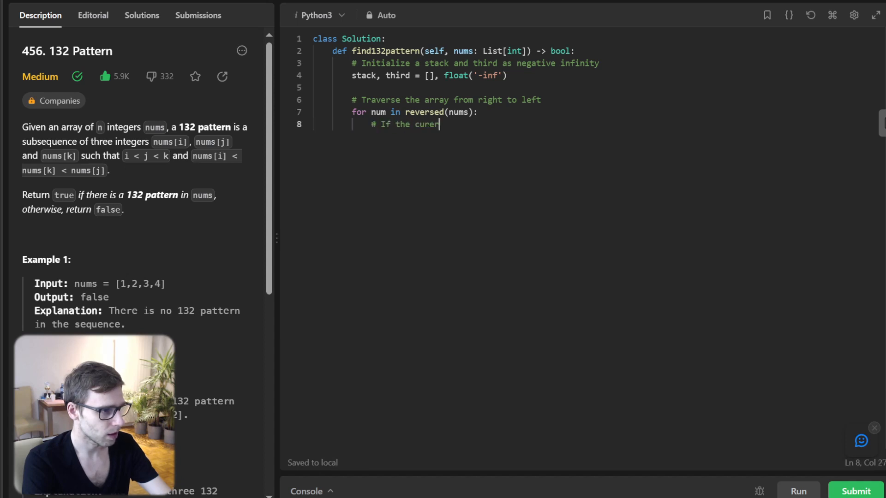
key(Backspace)
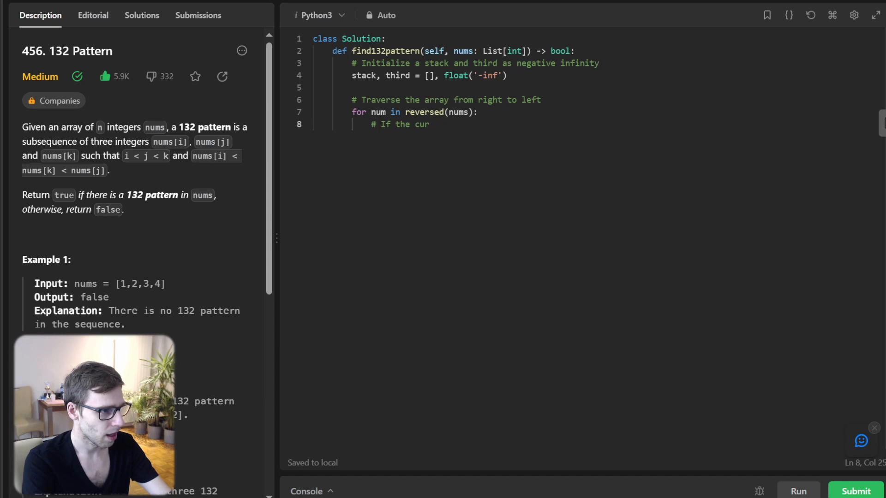
text(rent number)
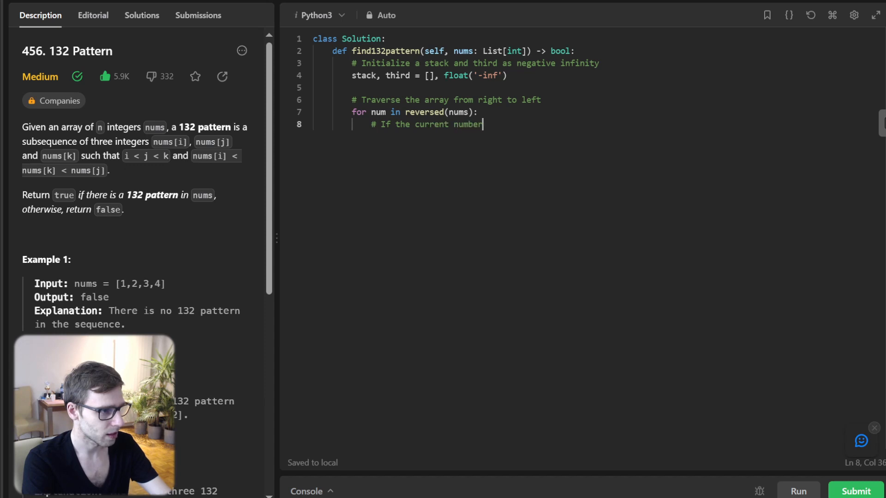
text(is smaller than third, it means we found the 132 pattern)
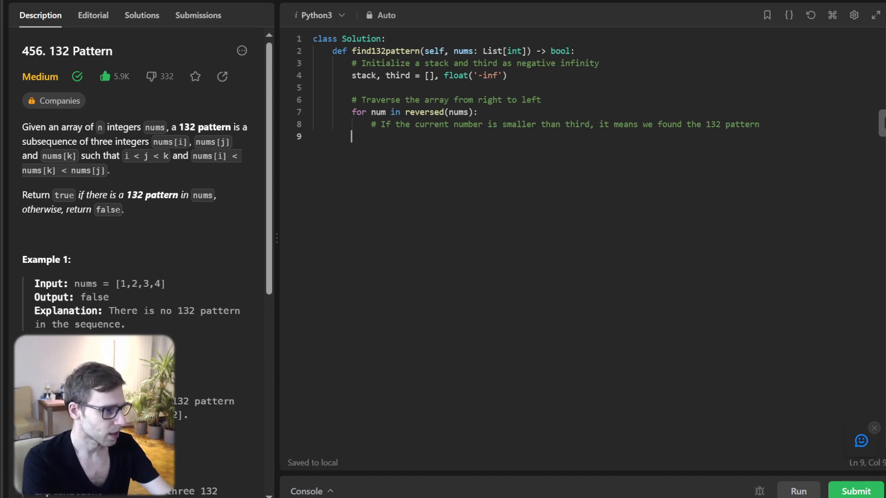
- Add the `if num < third: return True` branch inside the loop
text(if num <)
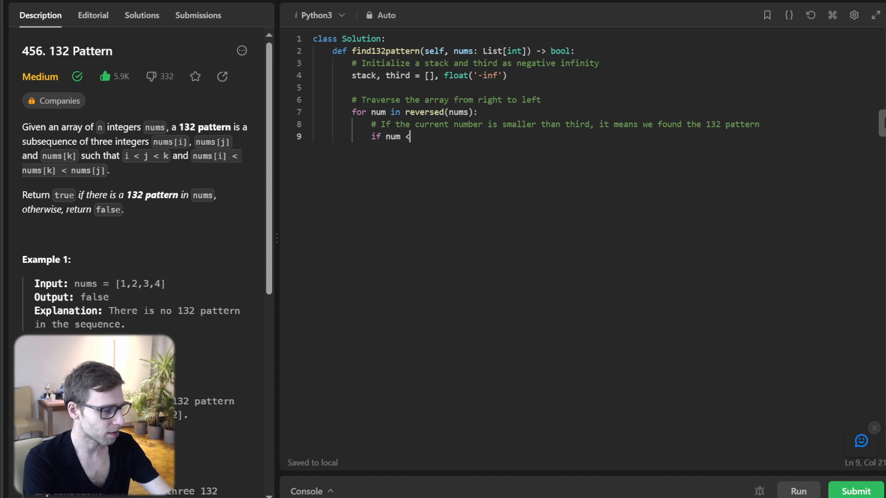
text(third:)
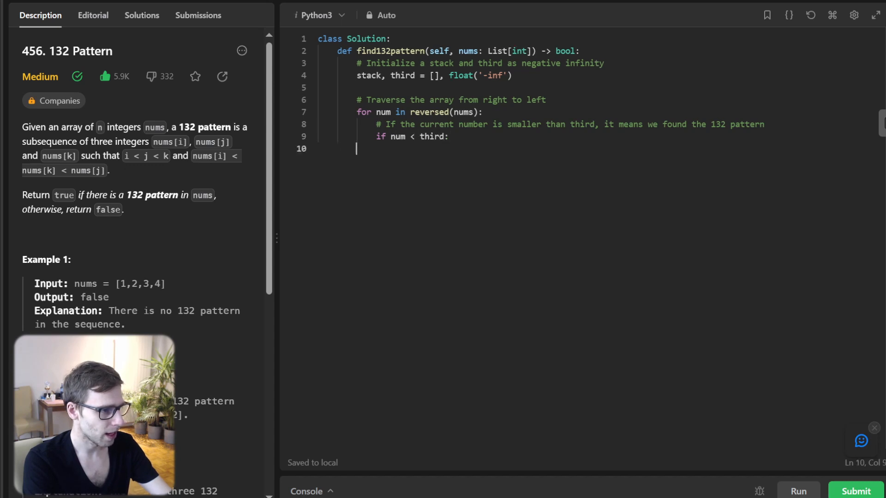
text(return Tr)
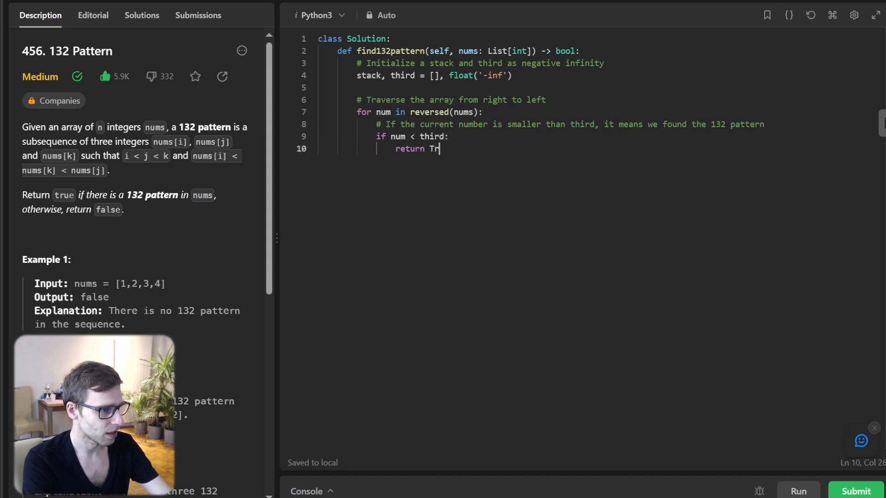
key(enter)
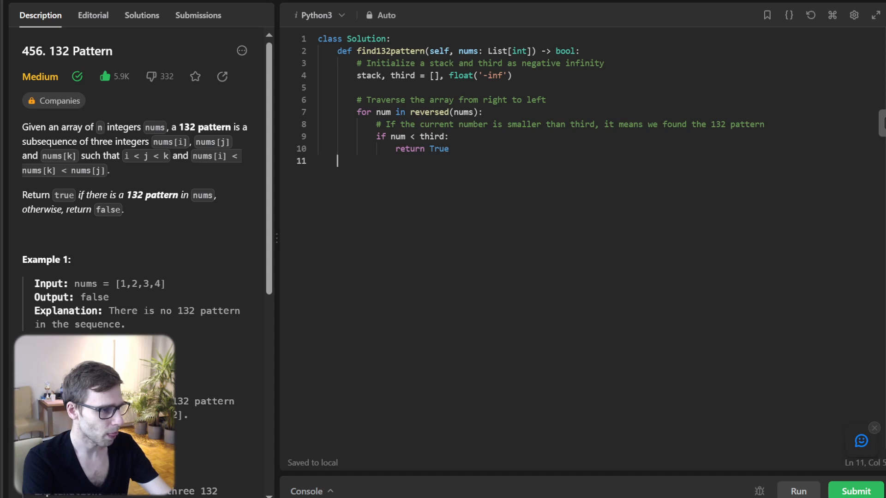
- Add a pop comment and a while loop setting `third = stack.pop()` for values below num
text(# Pop eleme)
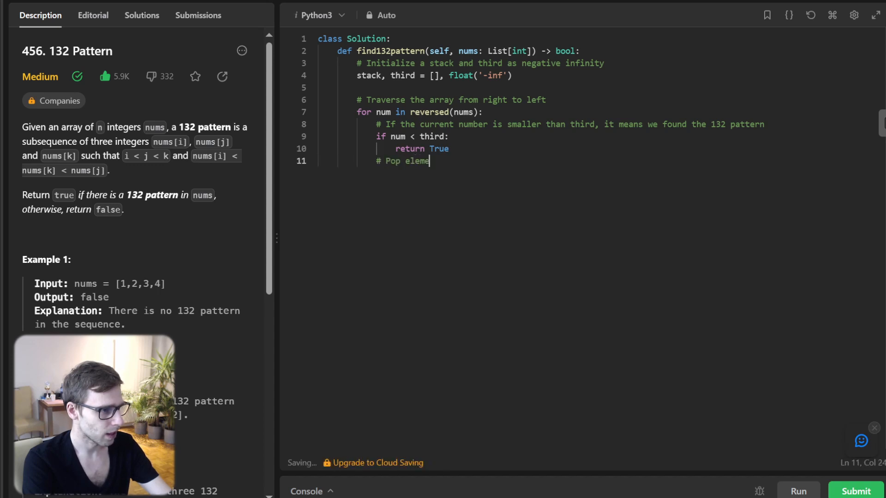
text(nts from stack which are smaller than or equal to cu)
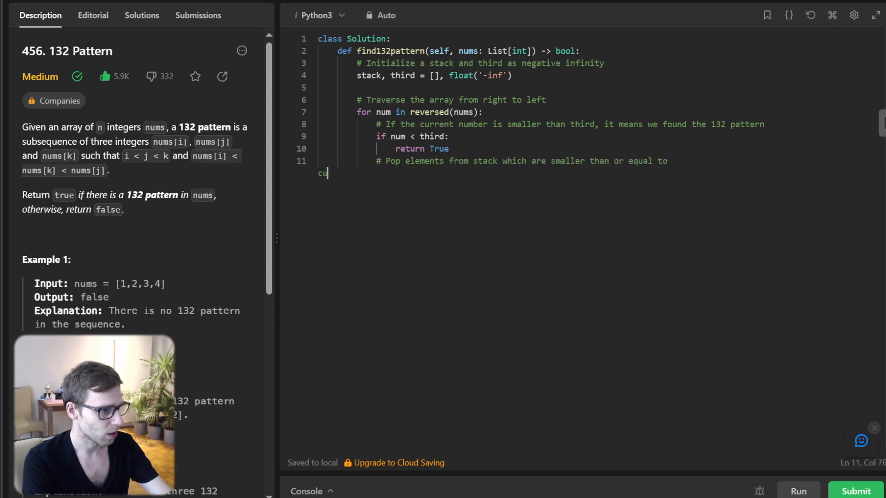
key(Enter)
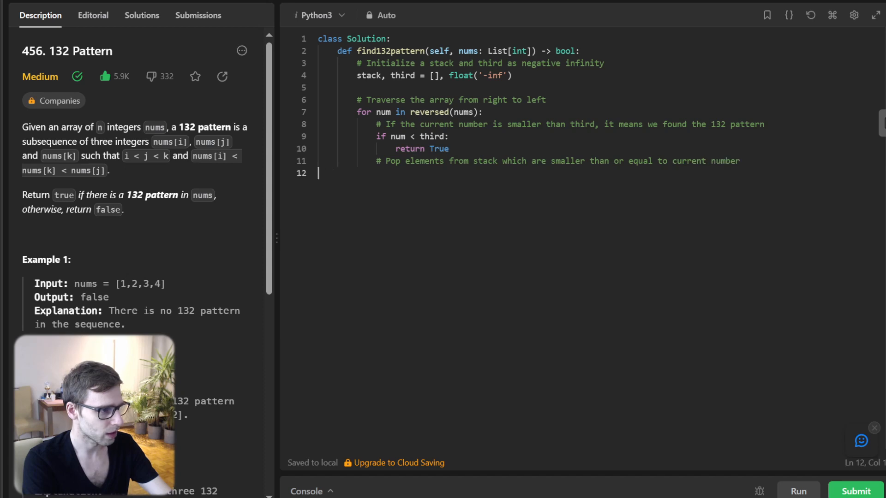
text(while stack and stack[-1)
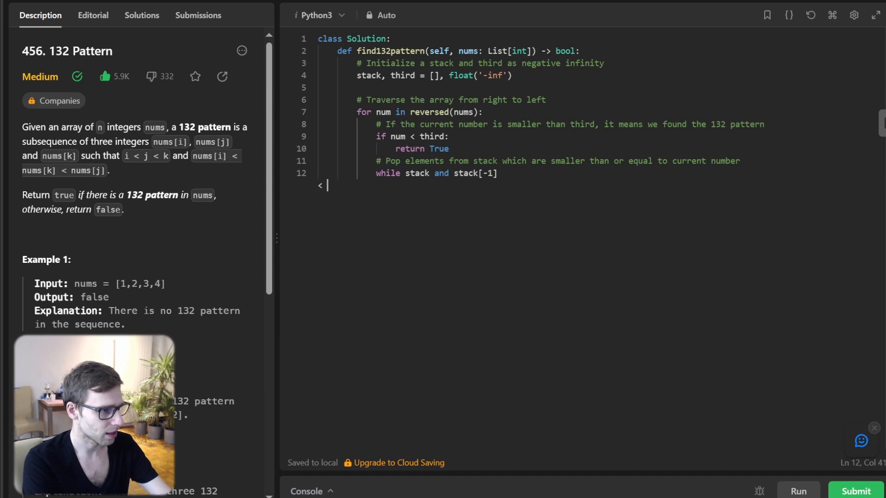
text(< num:)
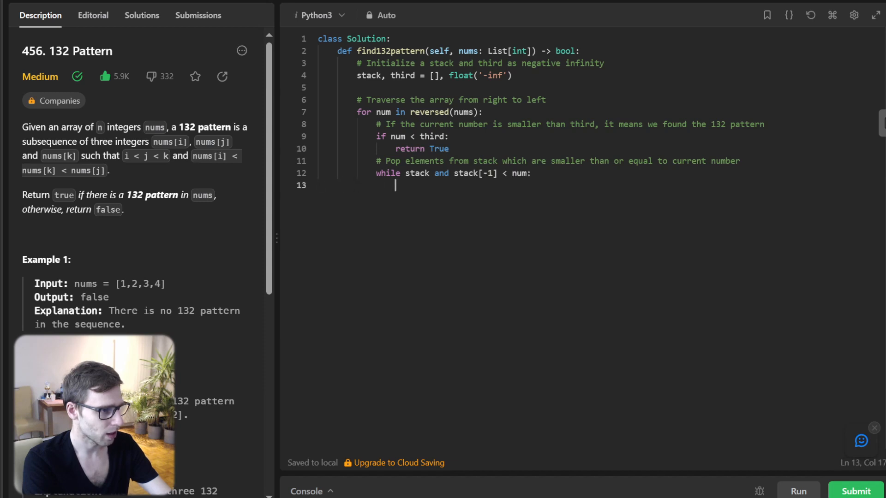
text(third =)
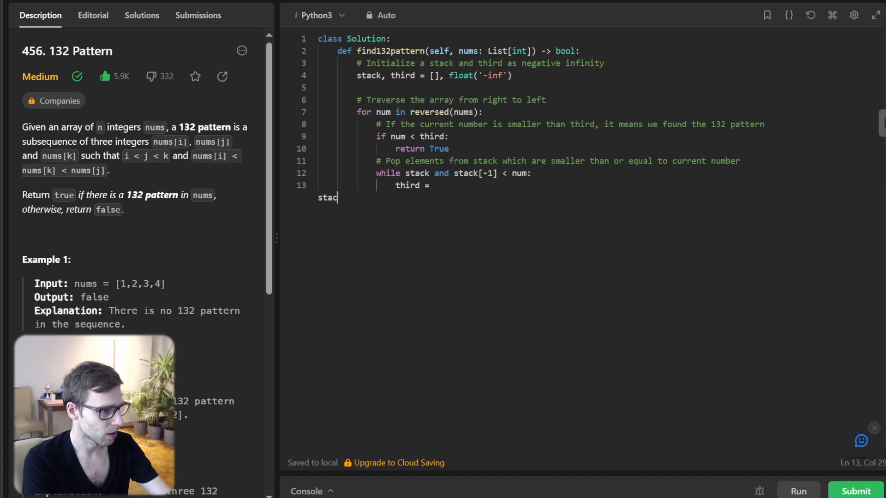
text(stack.pop())
text(# Push)
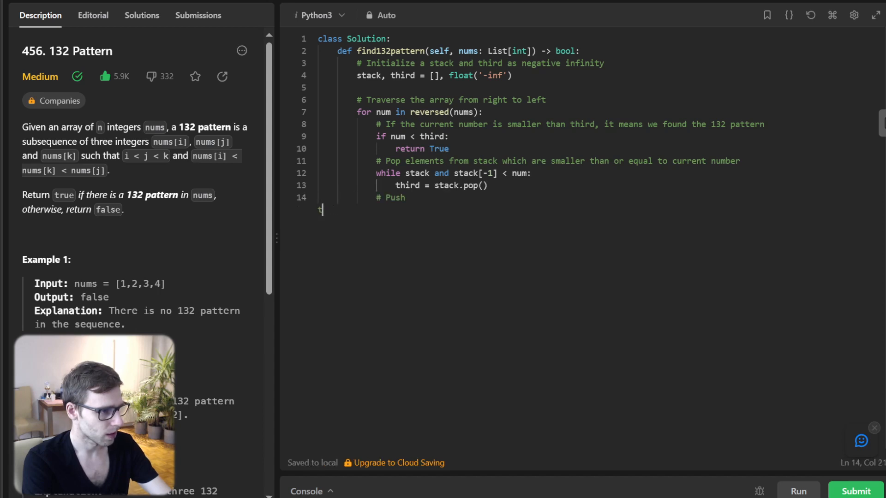
- Push the current number with `stack.append(num)` and add the final return statement
text(the current number)
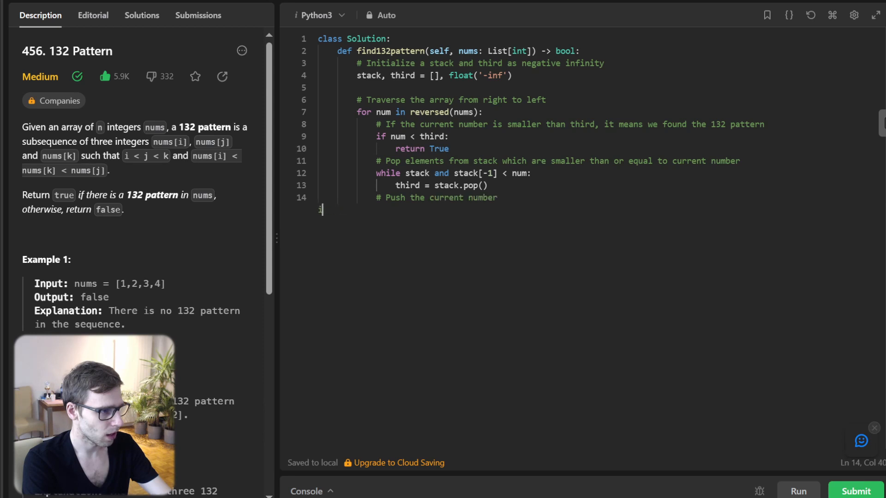
text(stack)
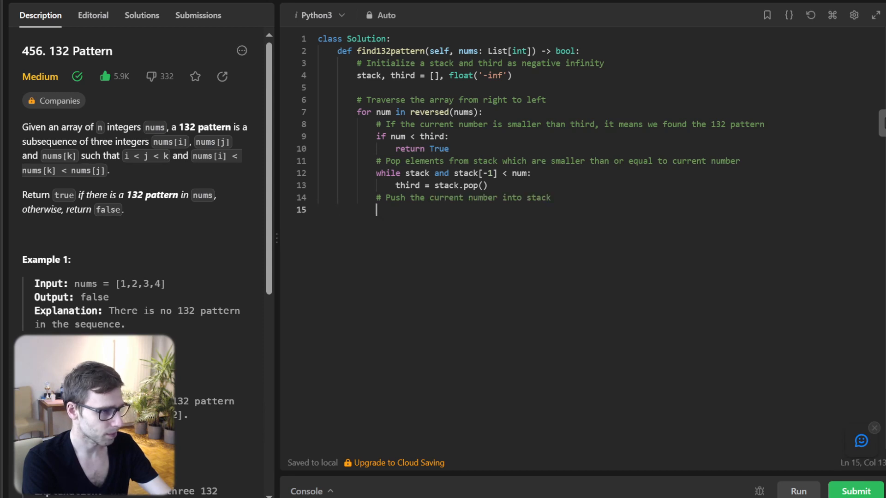
text(stack.append)
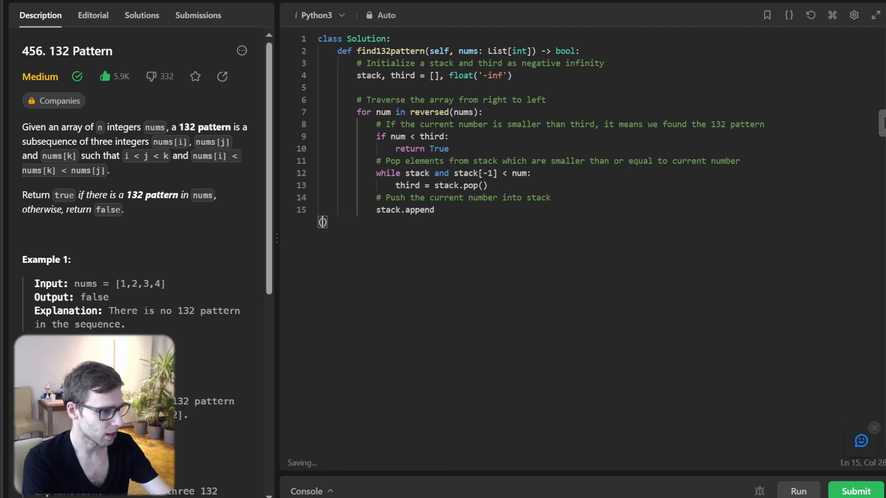
text((num))
text(# If loop completes, no 132 pattern found)
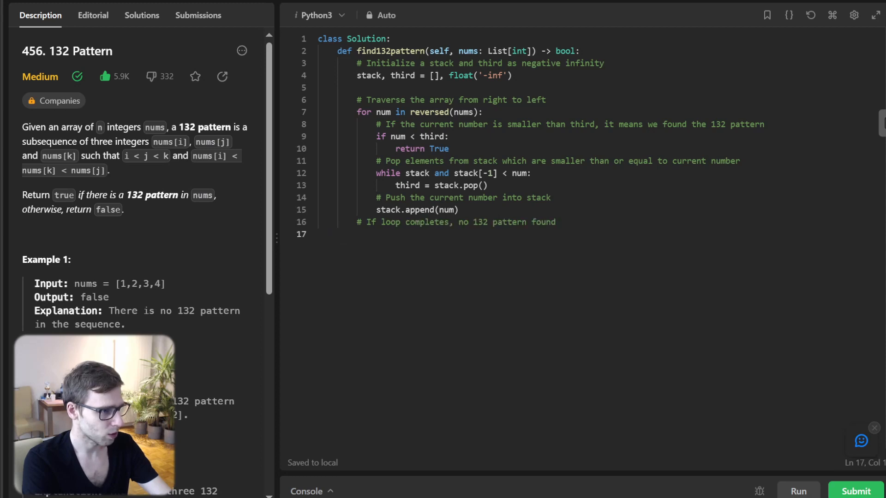
text(return False)
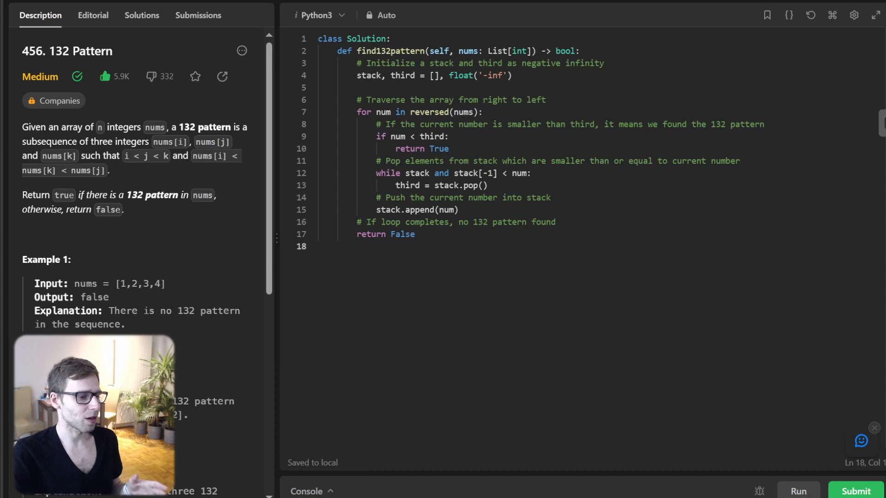
- Run the example cases, review the Accepted Case 1 and Case 2 results, and submit
click(797, 491)
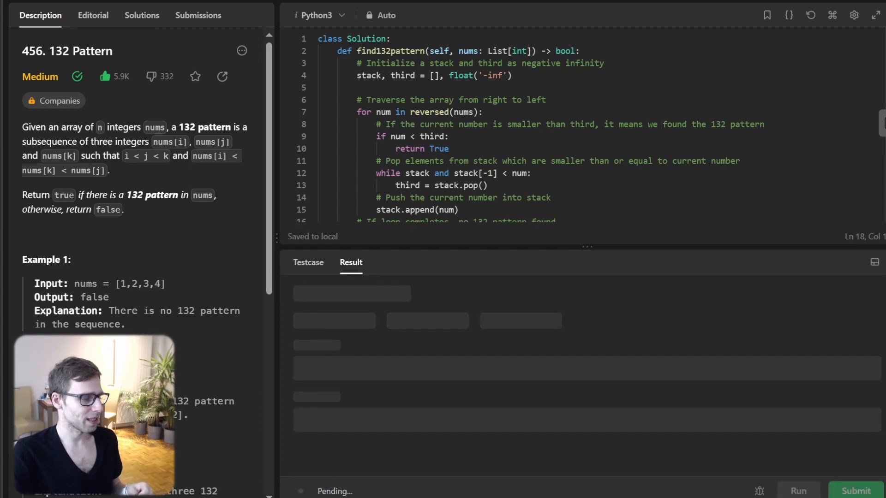
scroll(down, 3)
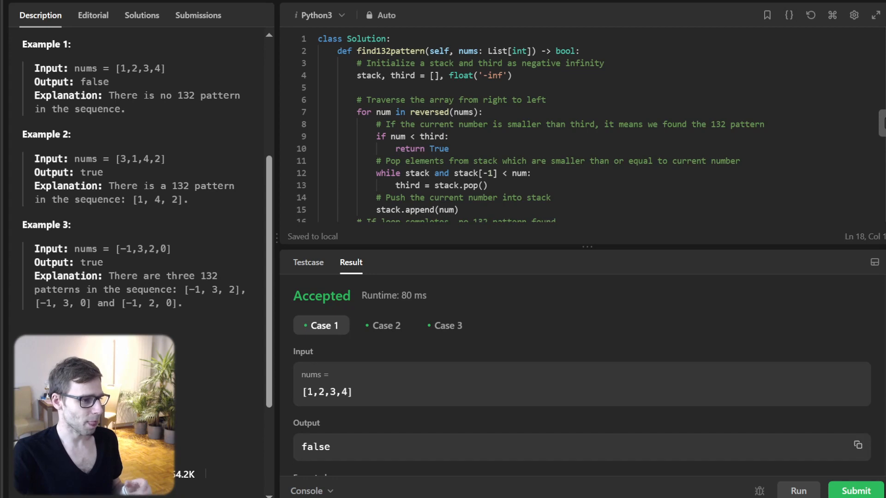
scroll(down, 3)
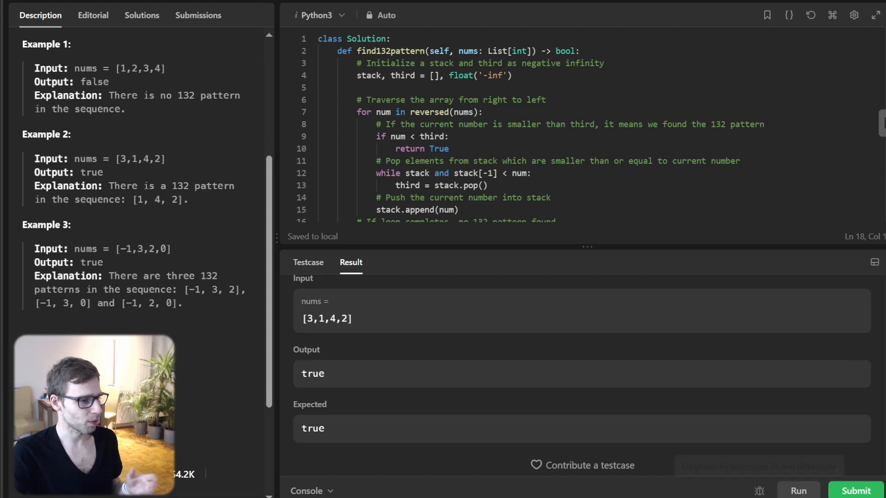
click(855, 490)
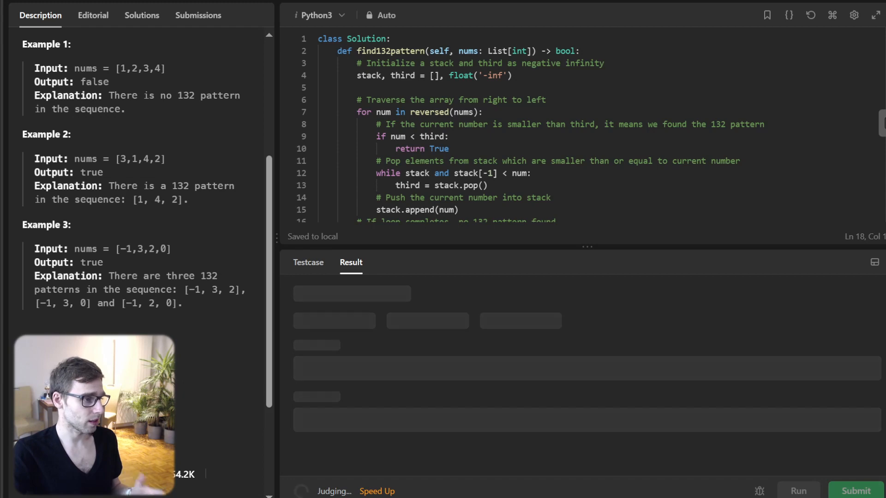
- Open the accepted submission's details (356 ms, beats 98.38%) and scroll through the code
click(855, 490)
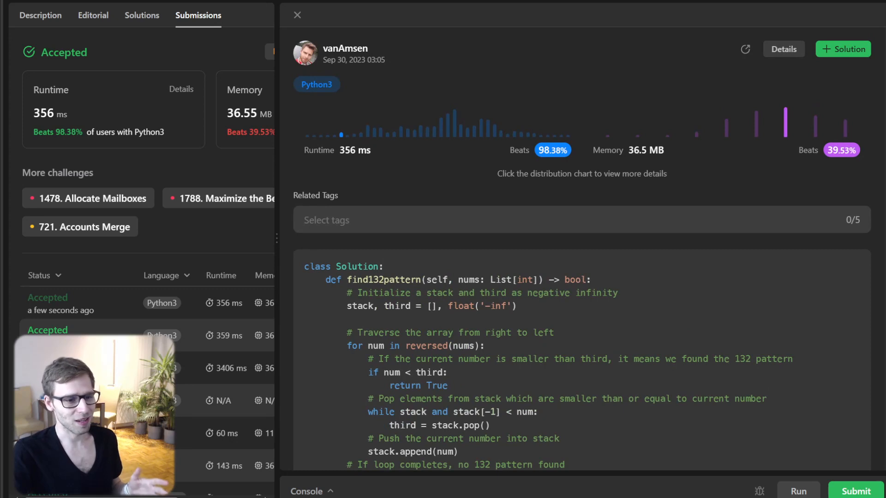
scroll(down, 3)
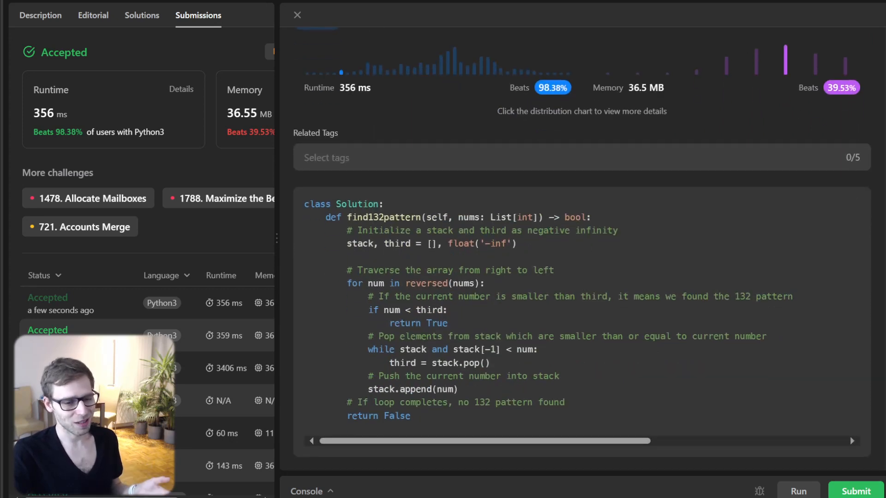